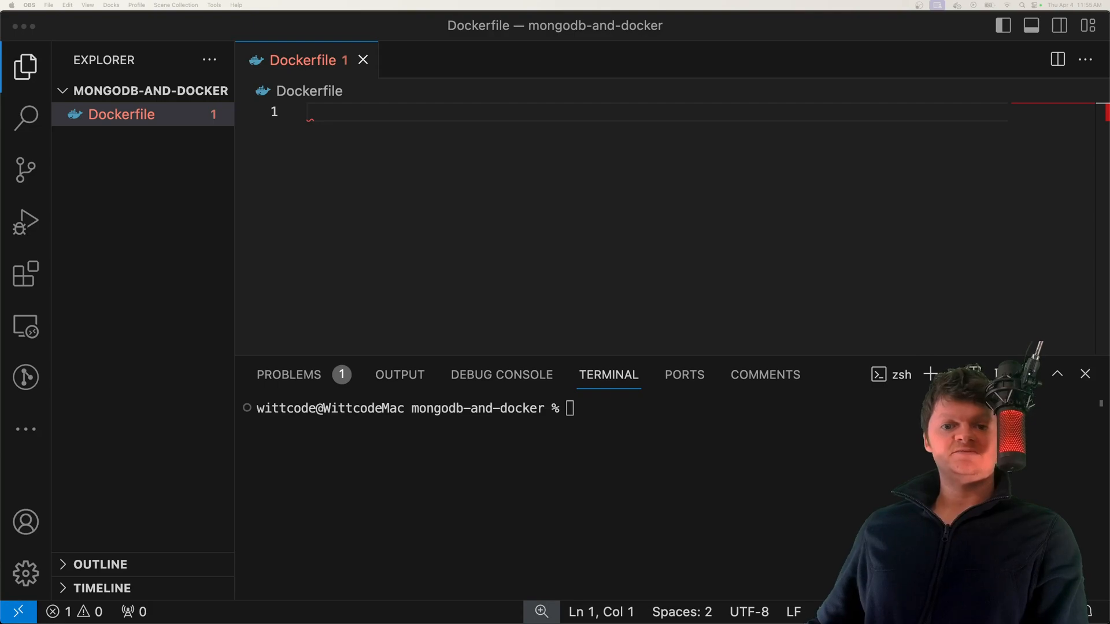
{"action": "mouse_move", "coordinate": [346, 176]}
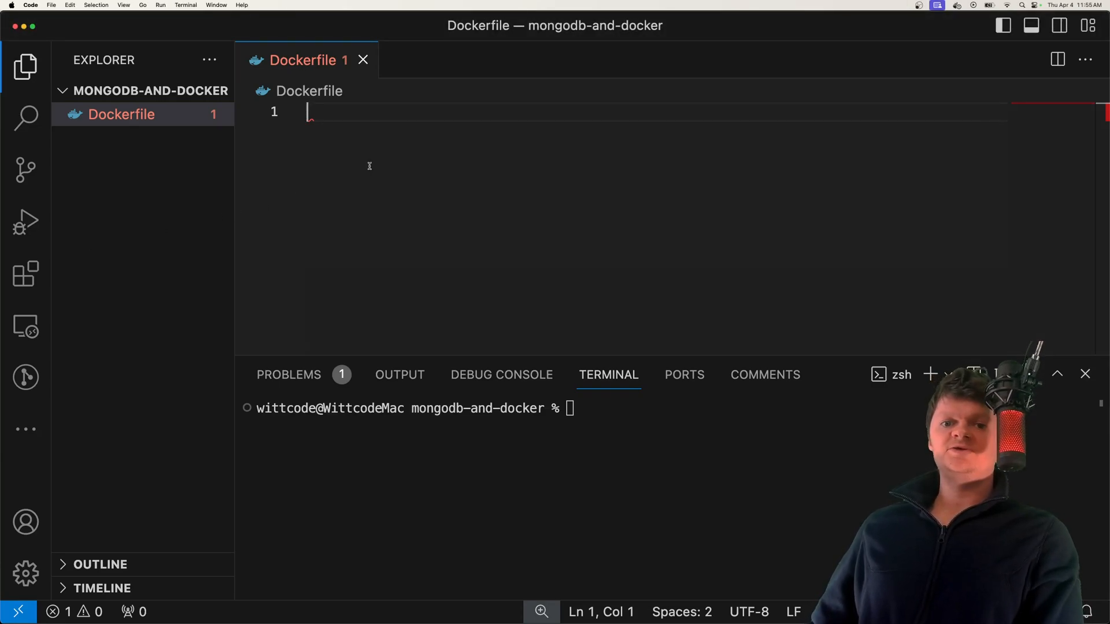
Write FROM mongo:7.0.7 and ENV MONGO_INITDB_DATABASE=mydb in the Dockerfile
{"action": "type", "text": "FROM mongo:7.0.7"}
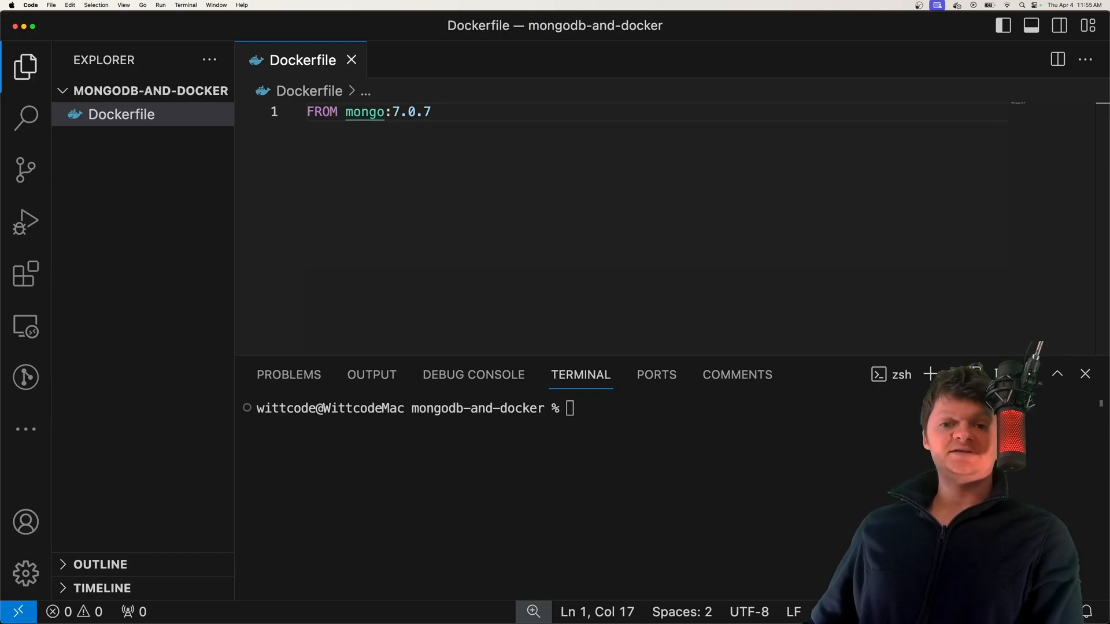
{"action": "left_click", "coordinate": [431, 112]}
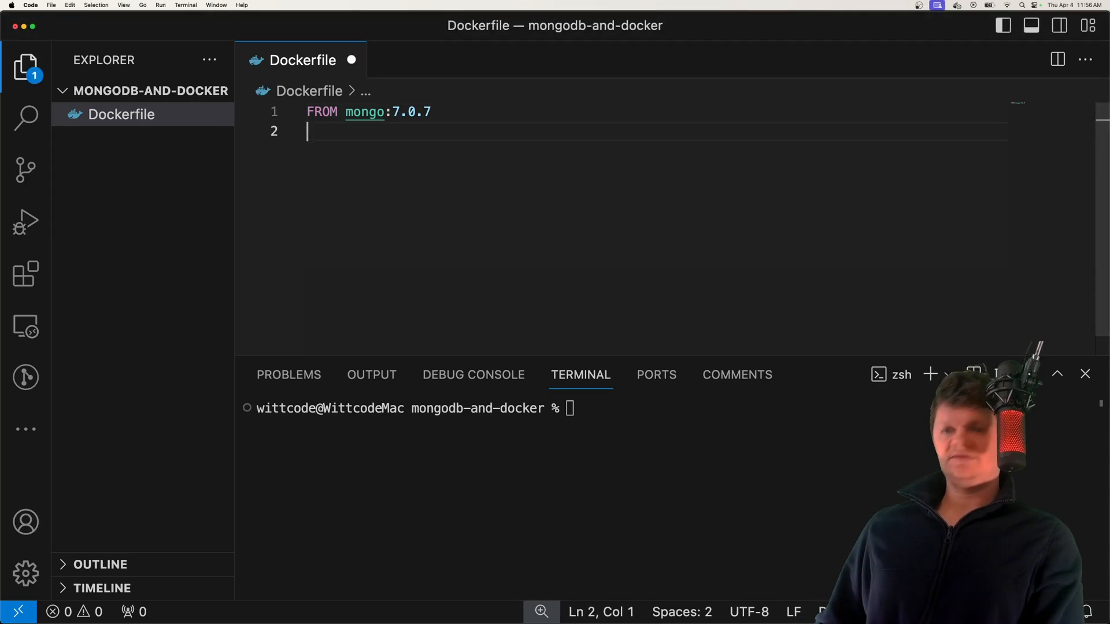
{"action": "type", "text": "ENV MONGO_INITDB_DATABASE=mydb"}
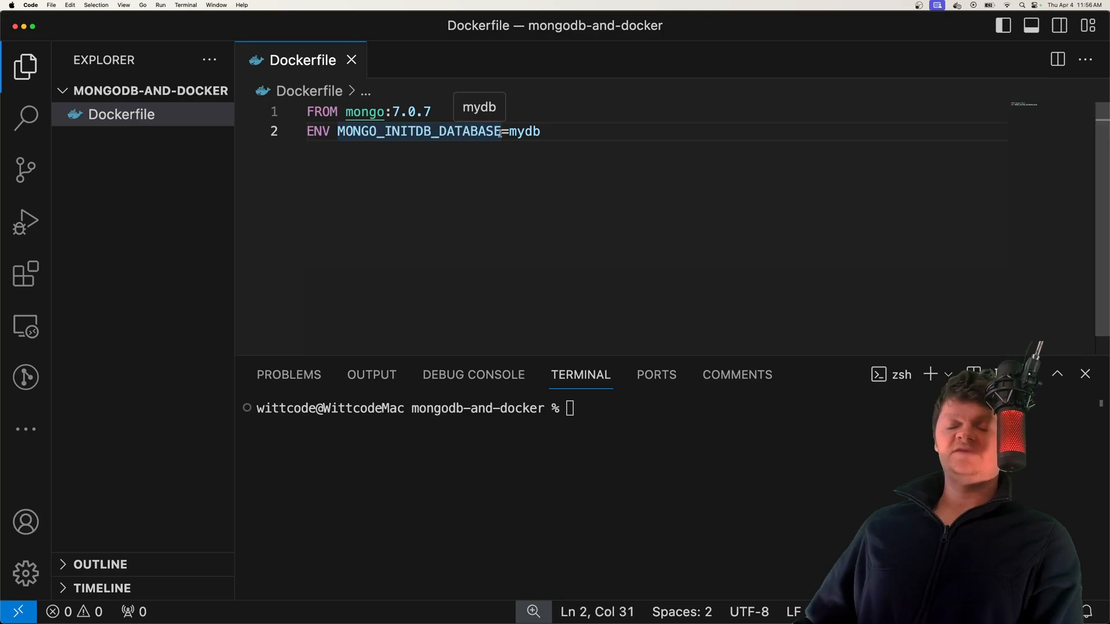
Highlight the MONGO_INITDB_DATABASE variable name and its value mydb for review
{"action": "double_click", "coordinate": [418, 131]}
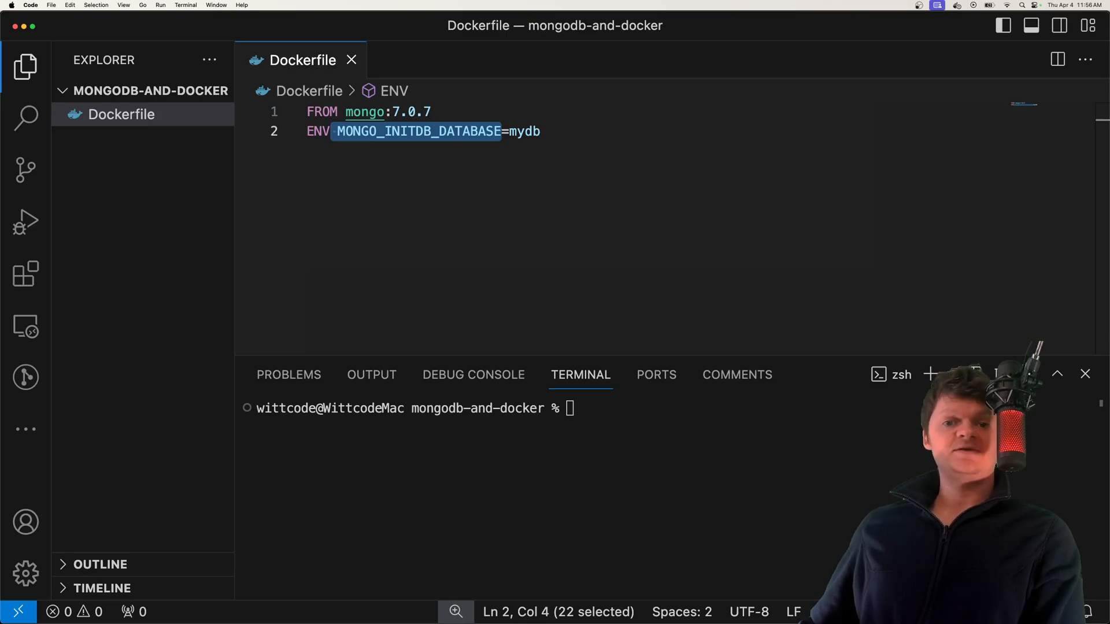
{"action": "left_click", "coordinate": [500, 130]}
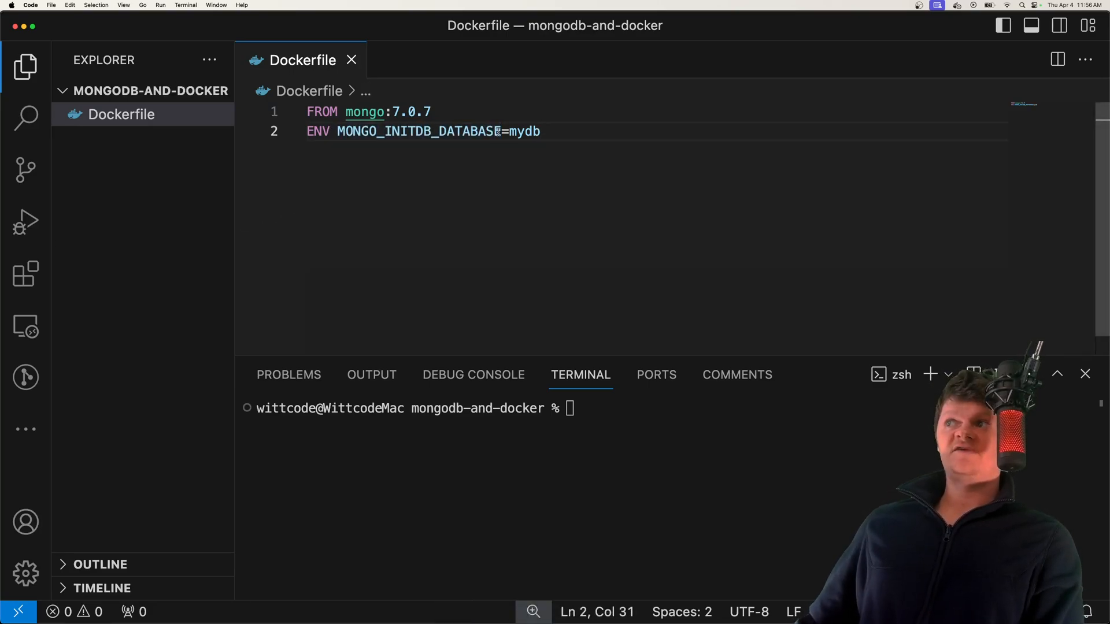
{"action": "double_click", "coordinate": [421, 132]}
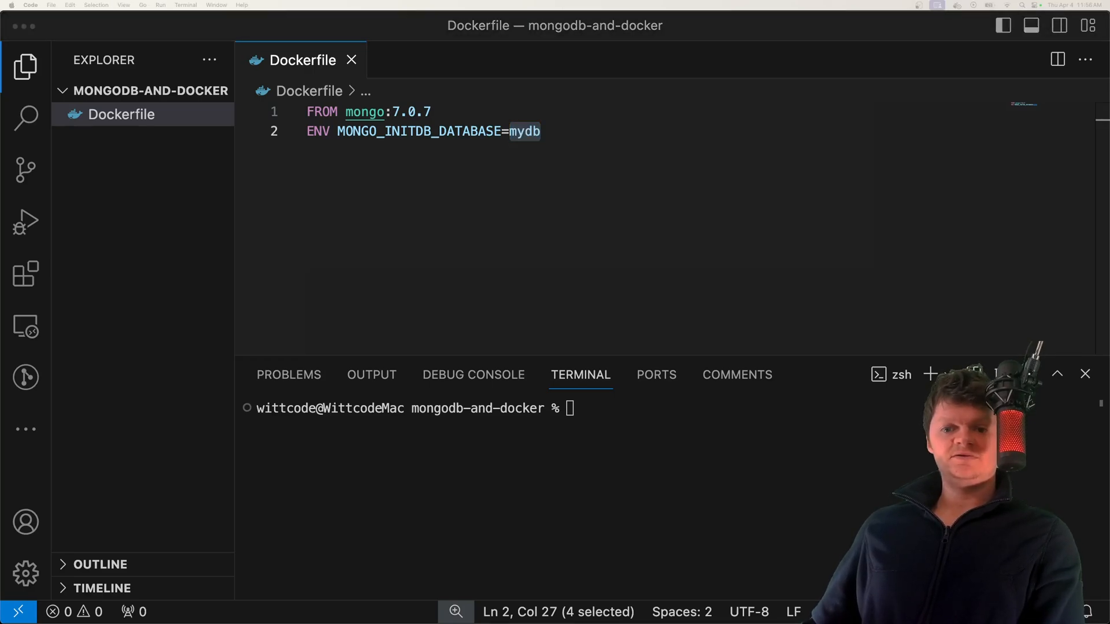
Add COPY init.js /docker-entrypoint-initdb.d/ as line 3 and review the destination folder
{"action": "type", "text": "docker-entrypoint-initdb.d"}
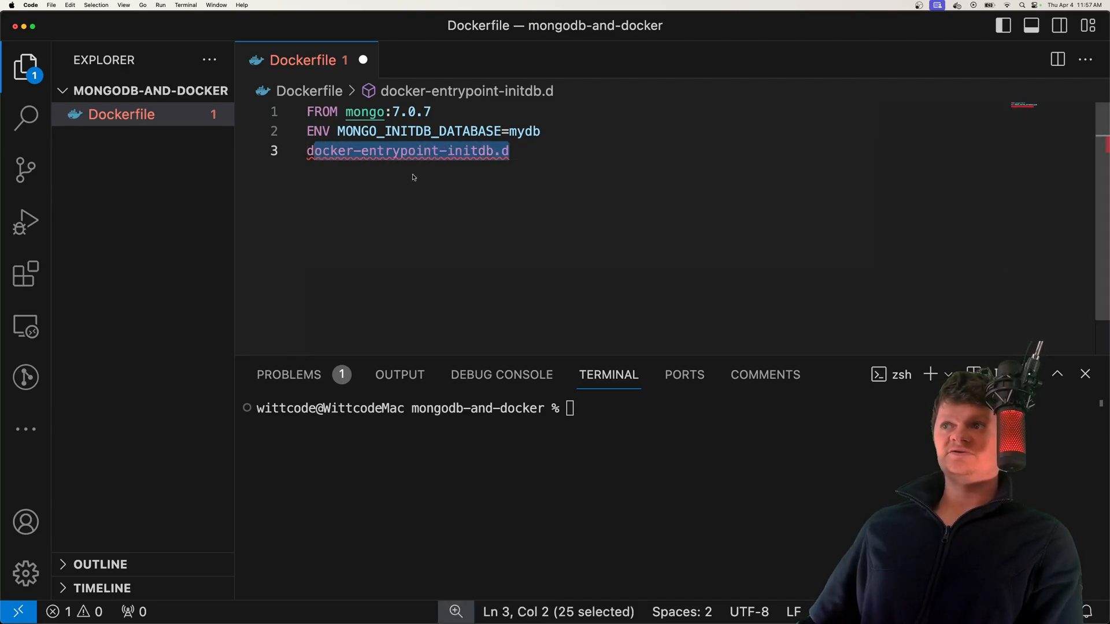
{"action": "left_click", "coordinate": [521, 150]}
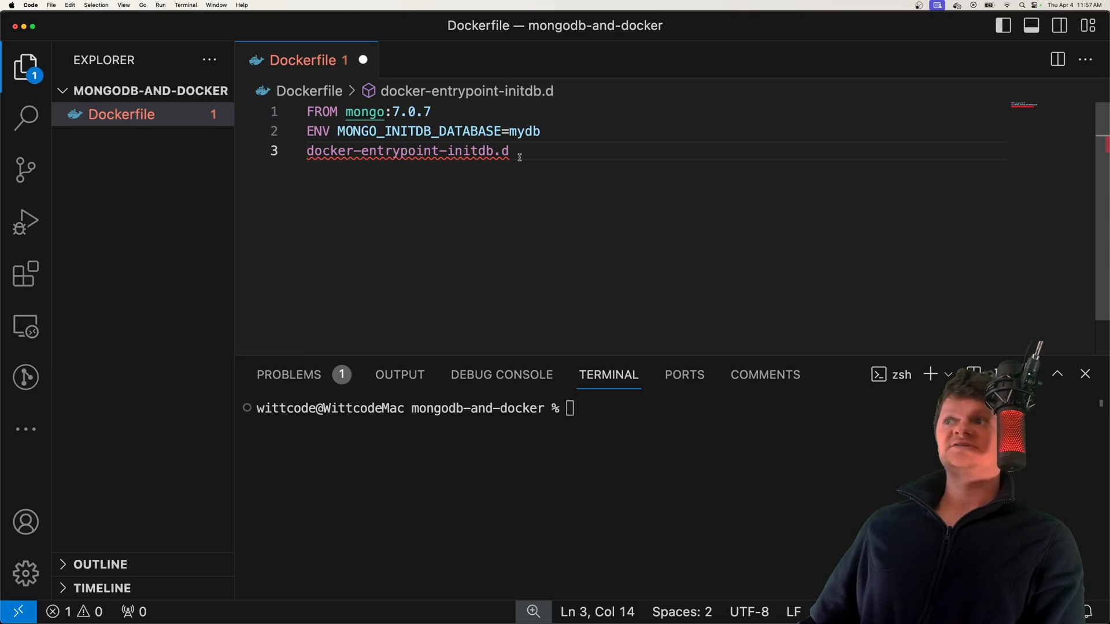
{"action": "double_click", "coordinate": [366, 112]}
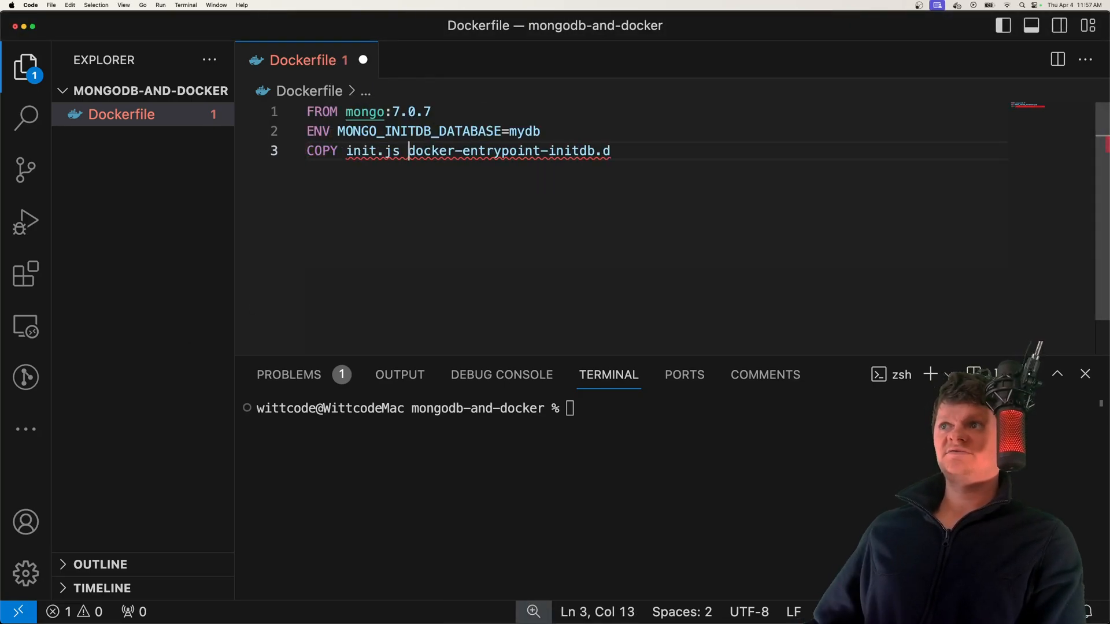
{"action": "double_click", "coordinate": [371, 151]}
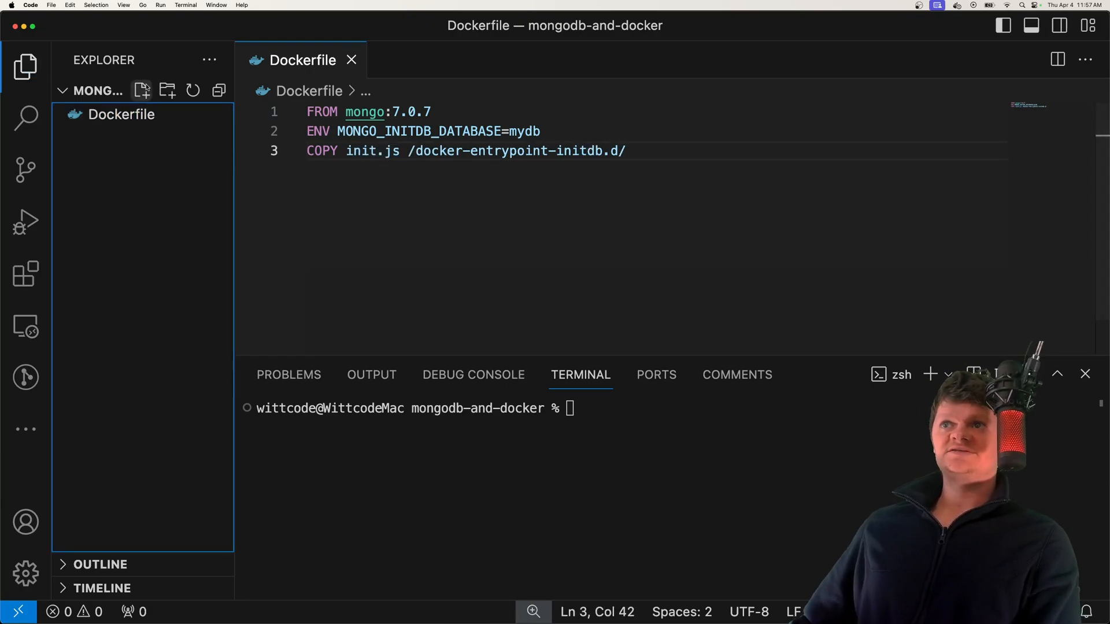
Create init.js with createCollection('subscriber') and an insertOne call, then return to the Dockerfile
{"action": "left_click", "coordinate": [141, 90]}
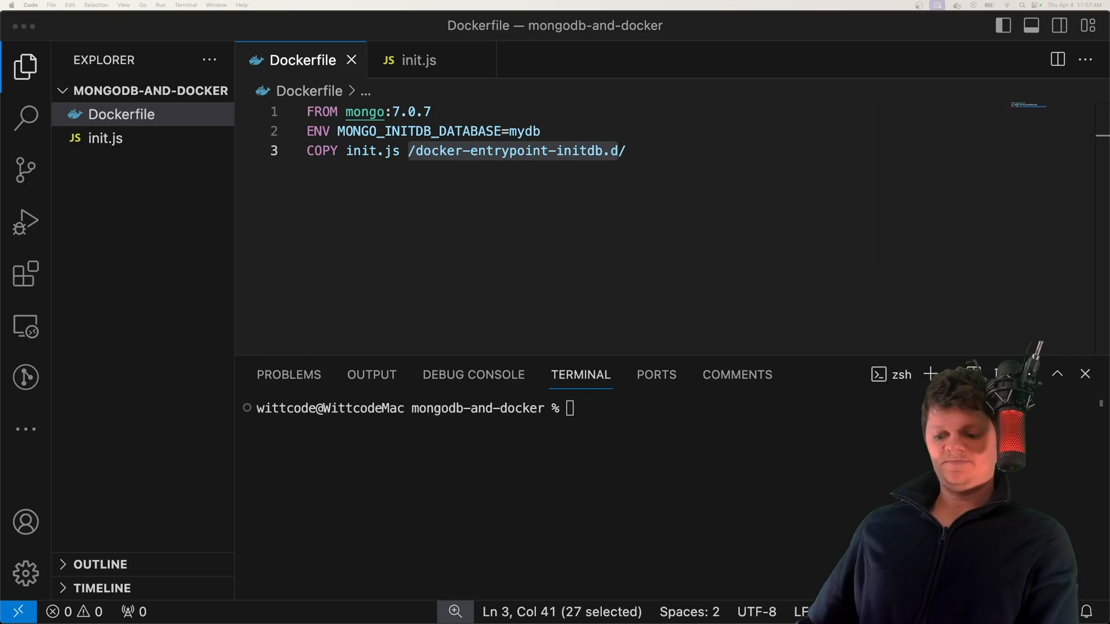
{"action": "left_click", "coordinate": [419, 60]}
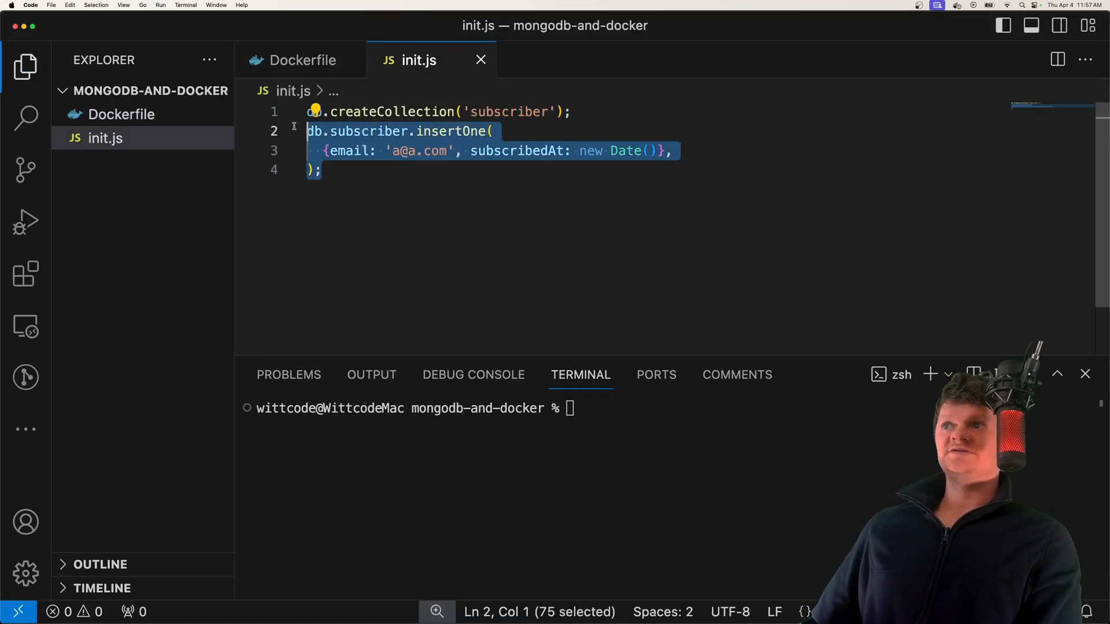
{"action": "left_click", "coordinate": [339, 151]}
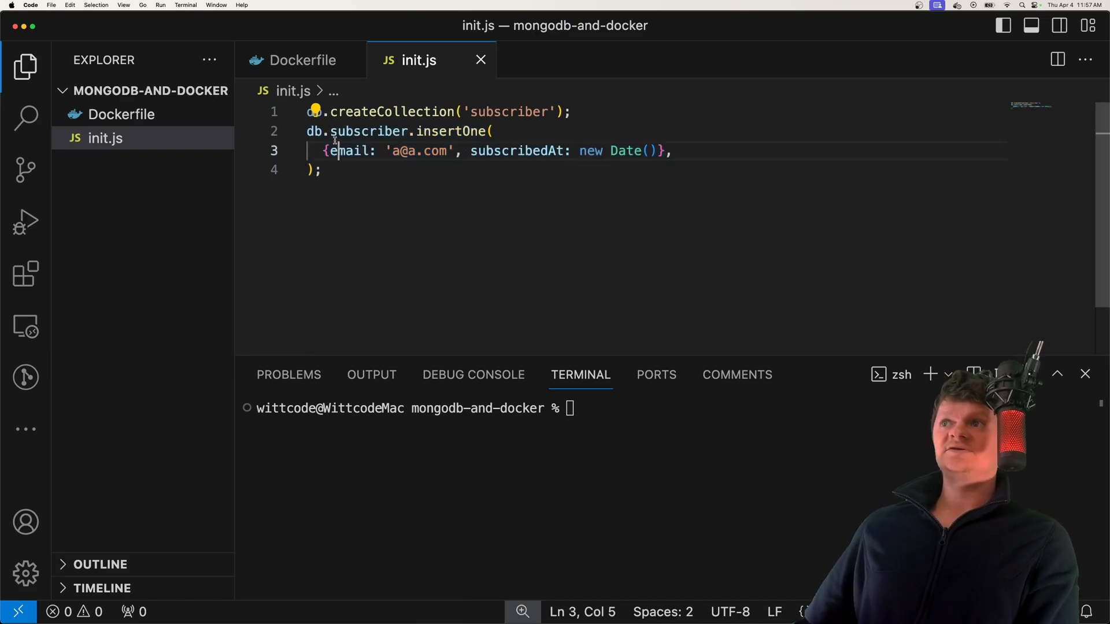
{"action": "left_click", "coordinate": [354, 131]}
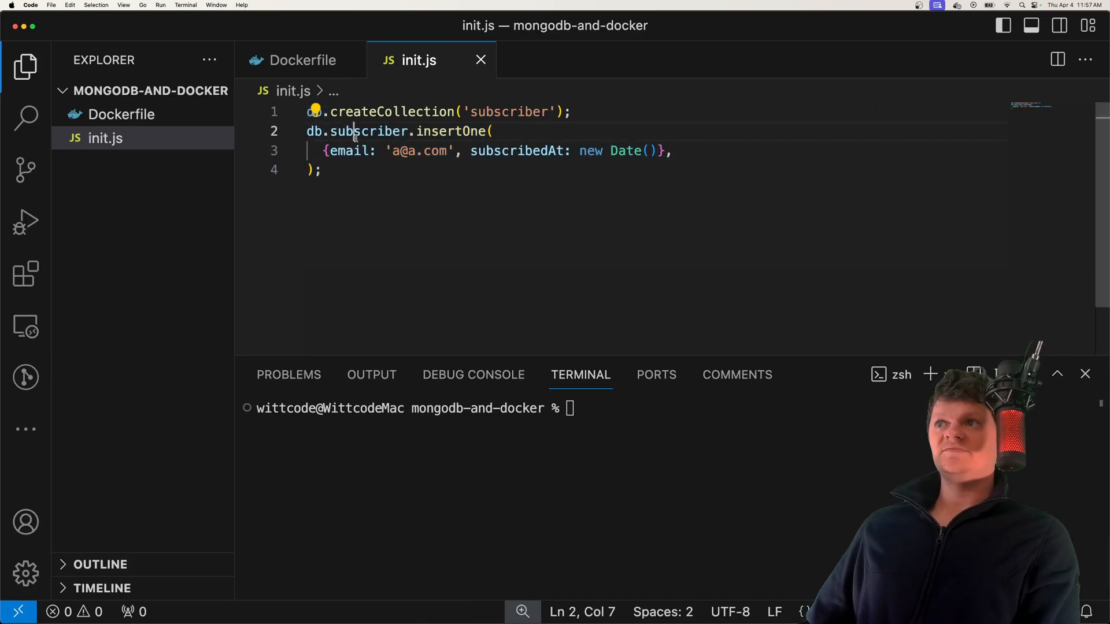
{"action": "mouse_move", "coordinate": [448, 324]}
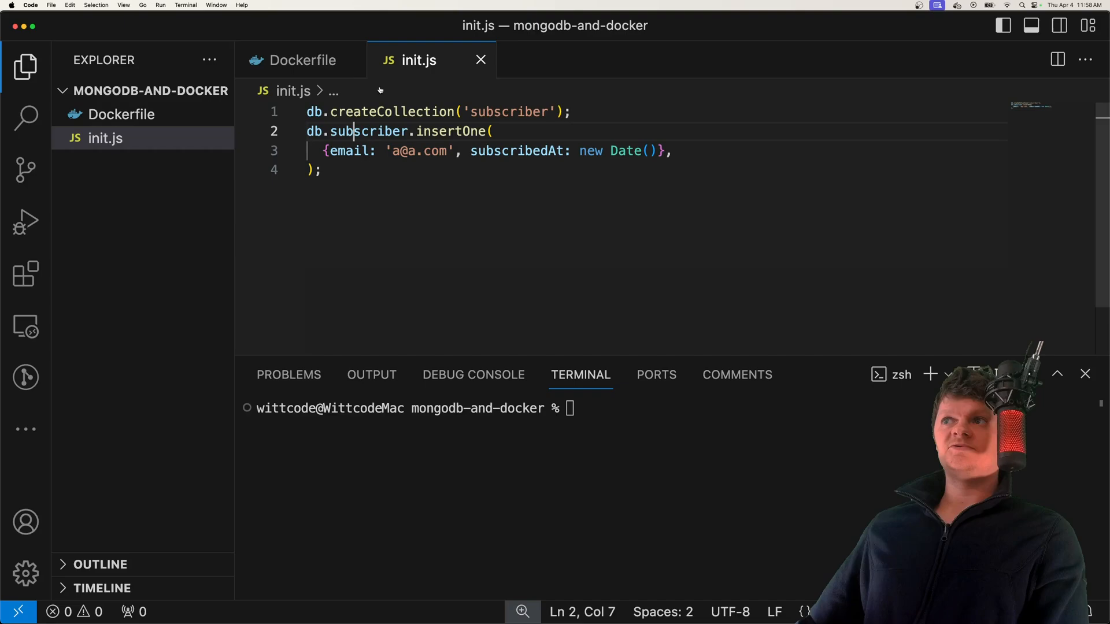
{"action": "left_click", "coordinate": [302, 58]}
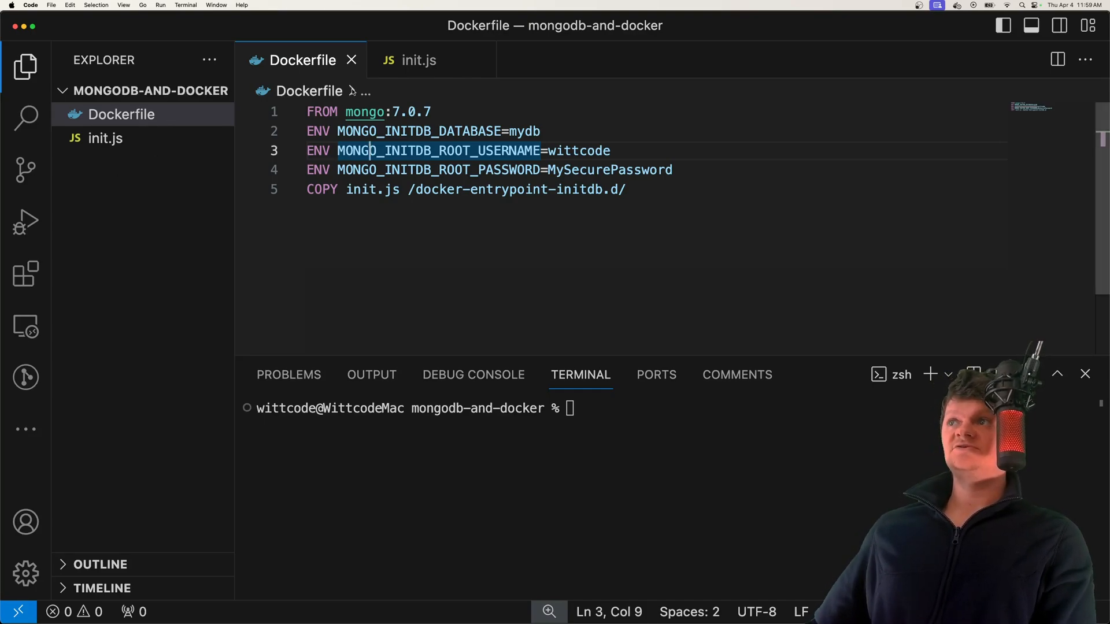
Review init.js against the Dockerfile's root username and password variables
{"action": "left_click", "coordinate": [419, 61]}
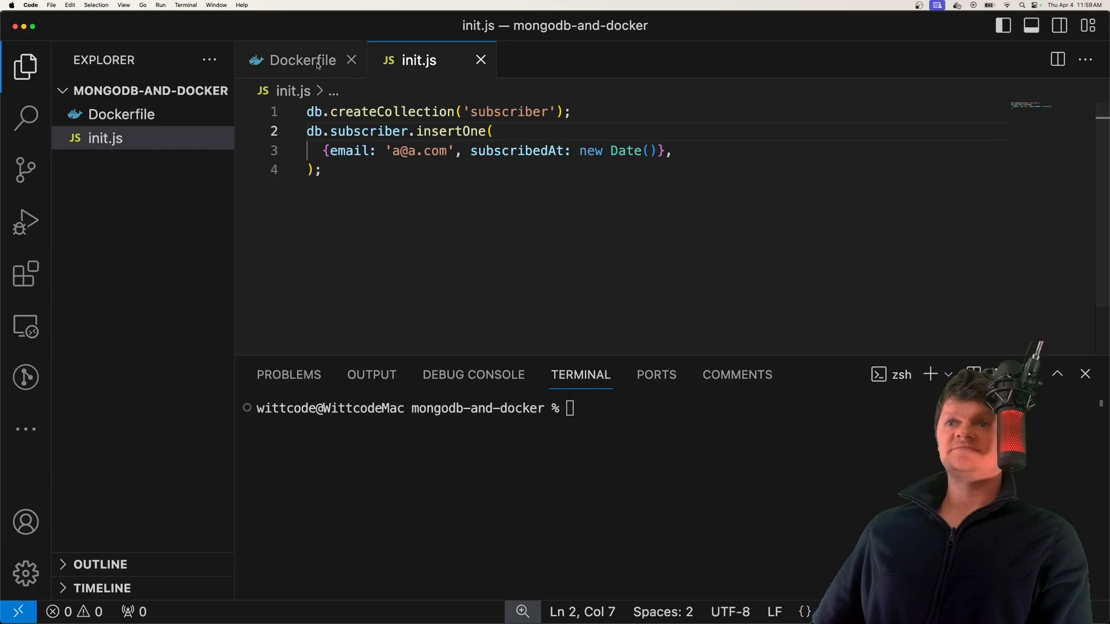
{"action": "left_click", "coordinate": [301, 60]}
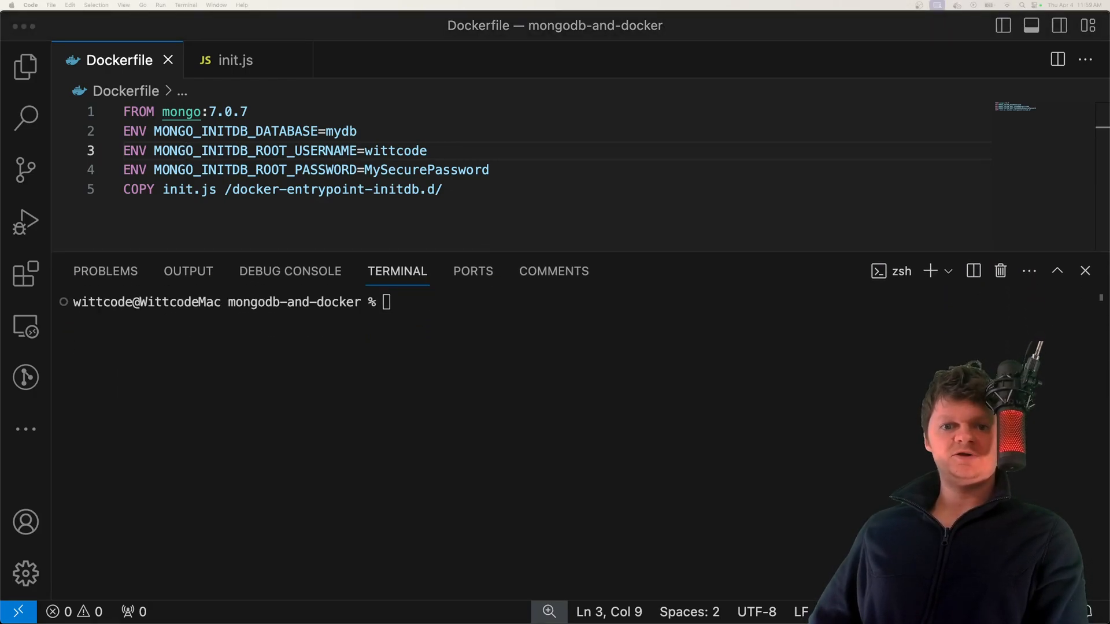
Build the image as mongo-i:2.0.0 from the Dockerfile
{"action": "type", "text": "docker build -t mongo-i:1.0.0 ."}
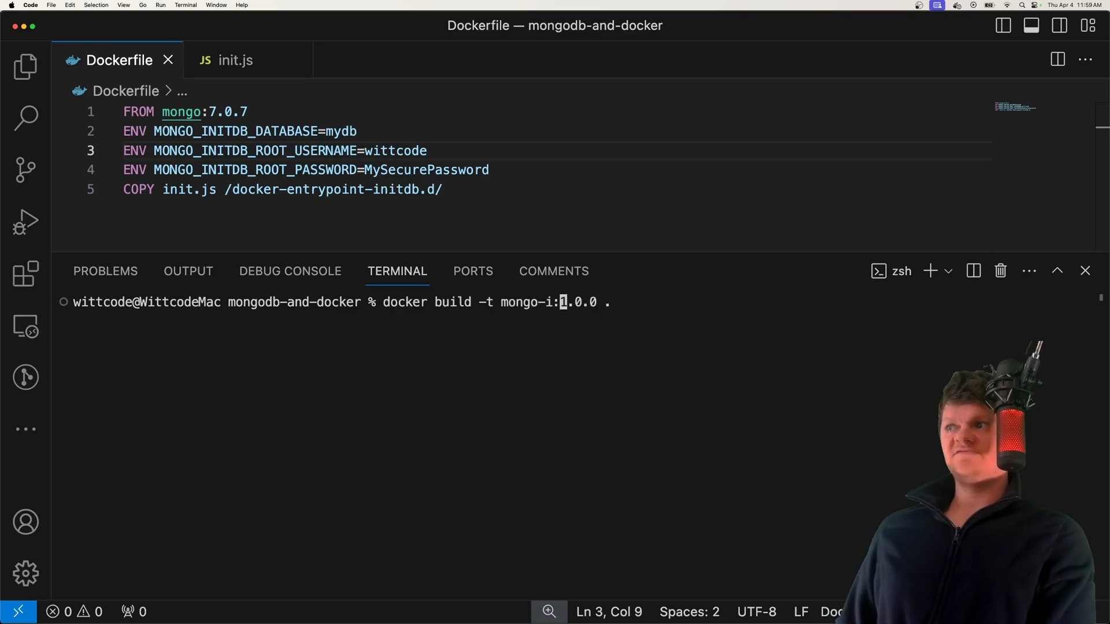
{"action": "type", "text": "2"}
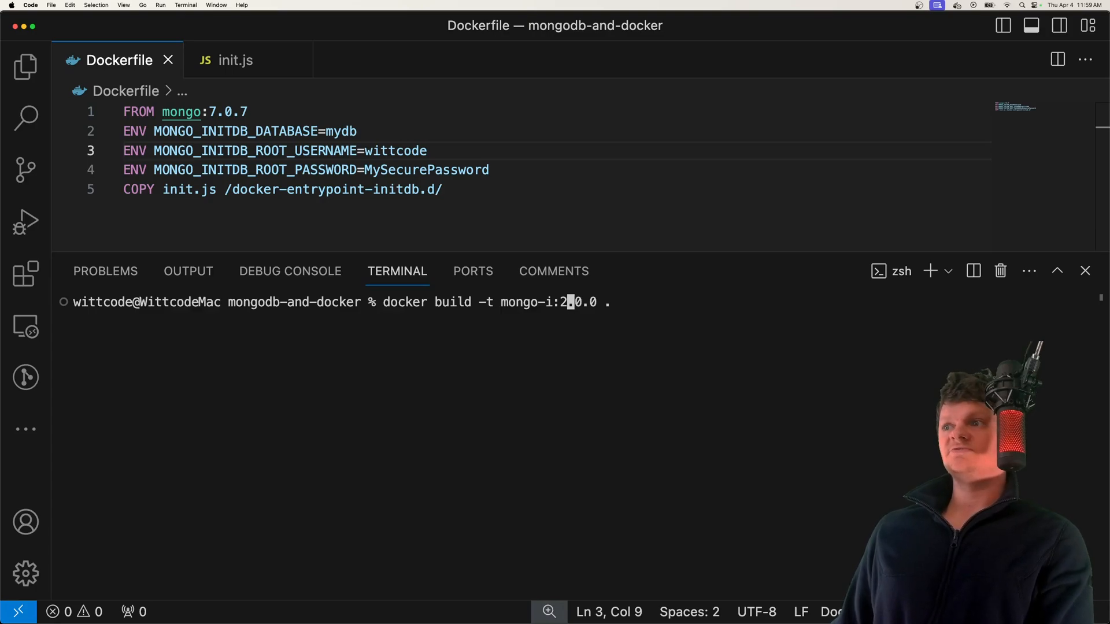
{"action": "key", "text": "Return"}
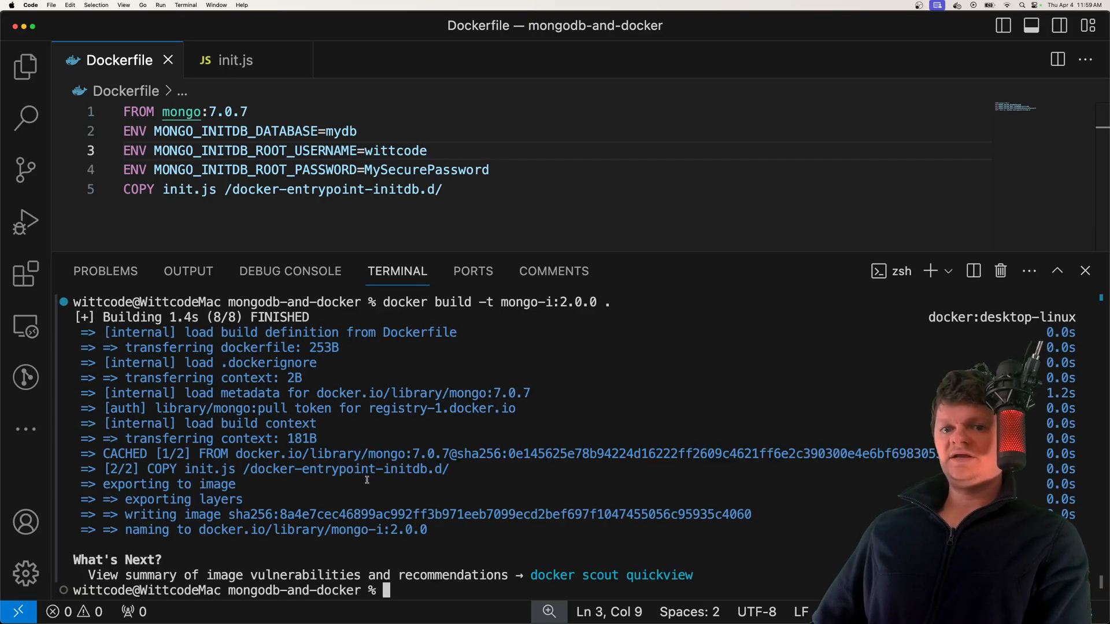
List local Docker images to confirm mongo-i:2.0.0 exists
{"action": "type", "text": "docker images"}
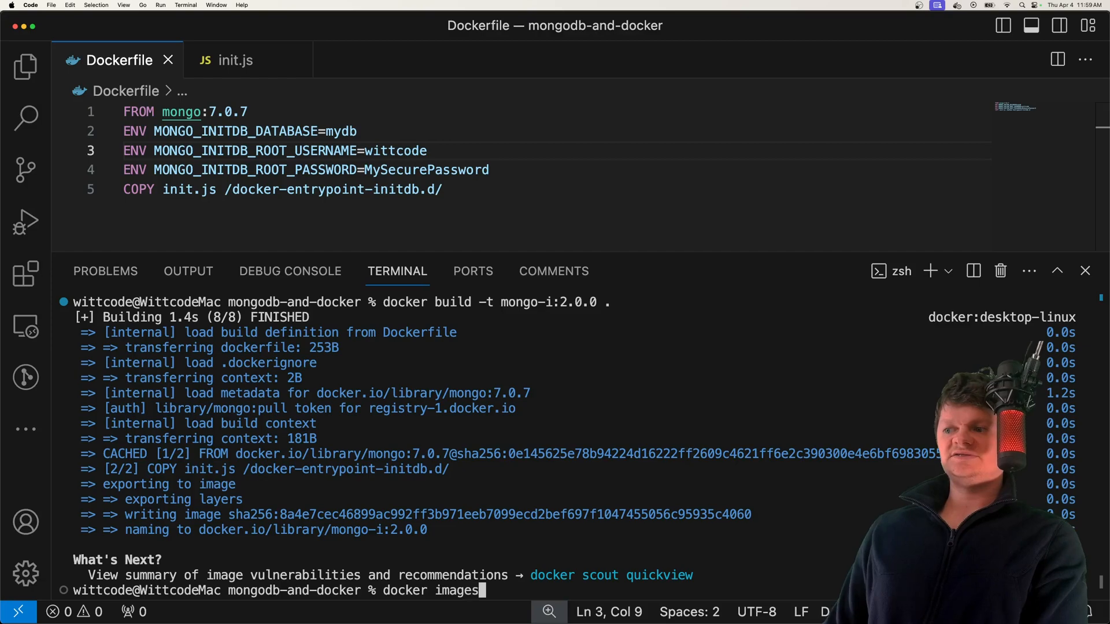
{"action": "key", "text": "Return"}
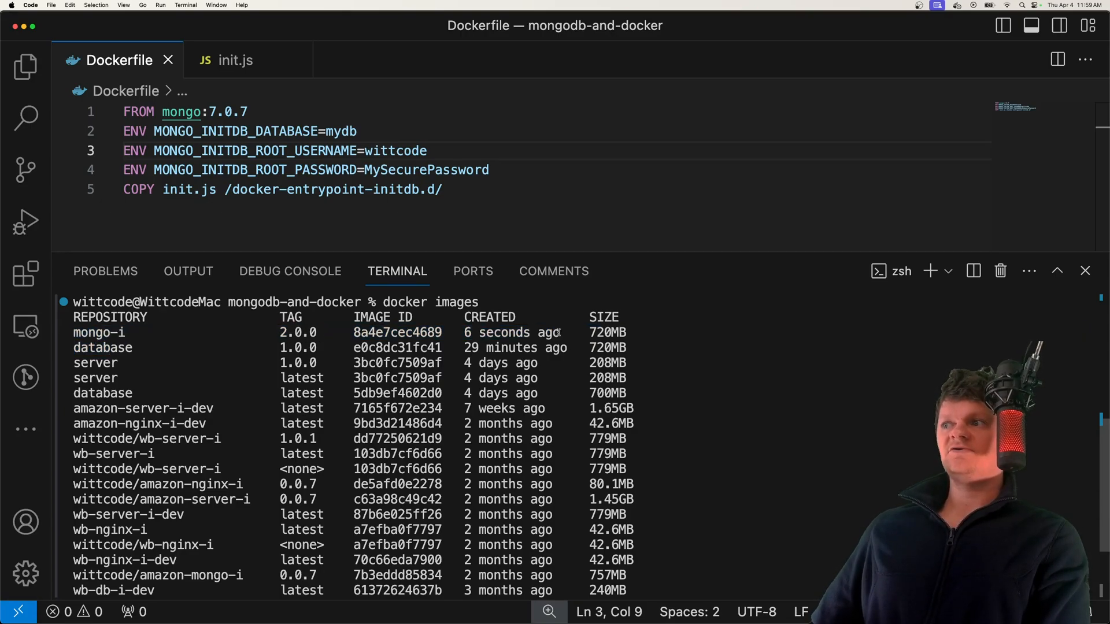
{"action": "double_click", "coordinate": [511, 332]}
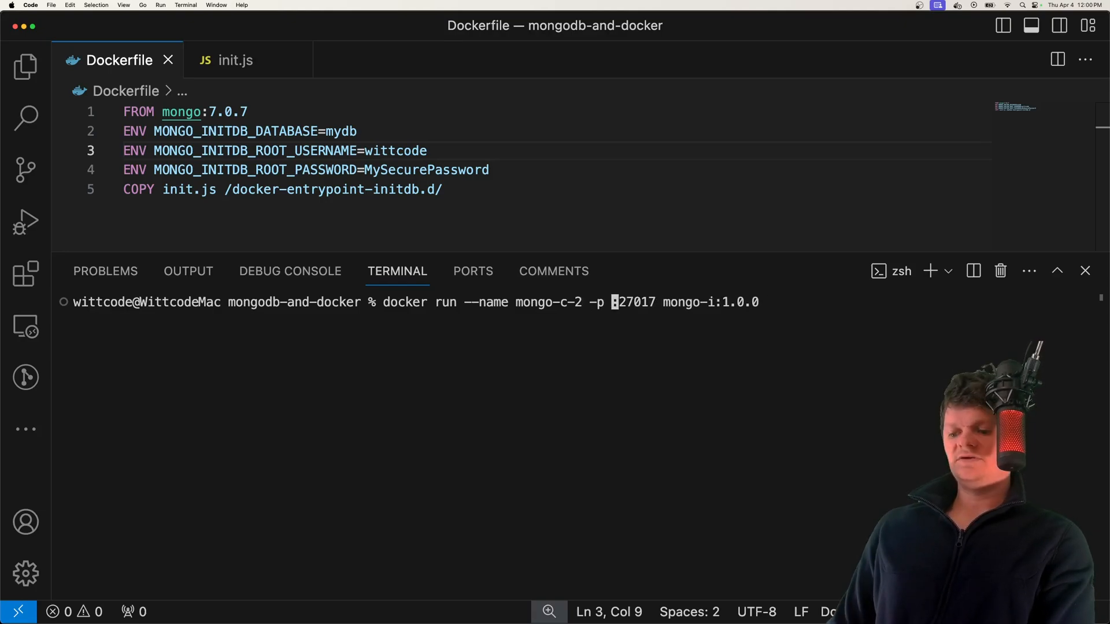
Run mongo-c-2 from mongo-i:2.0.0 with port 8999:27017 and volume mongo-v-2:/data/db
{"action": "type", "text": "8999"}
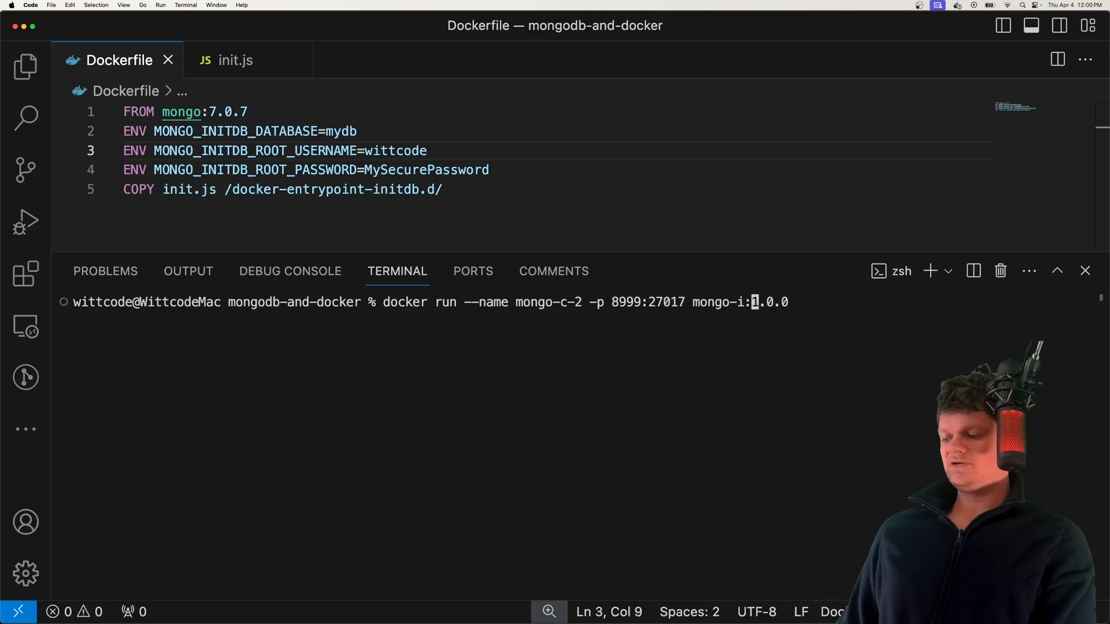
{"action": "type", "text": "2"}
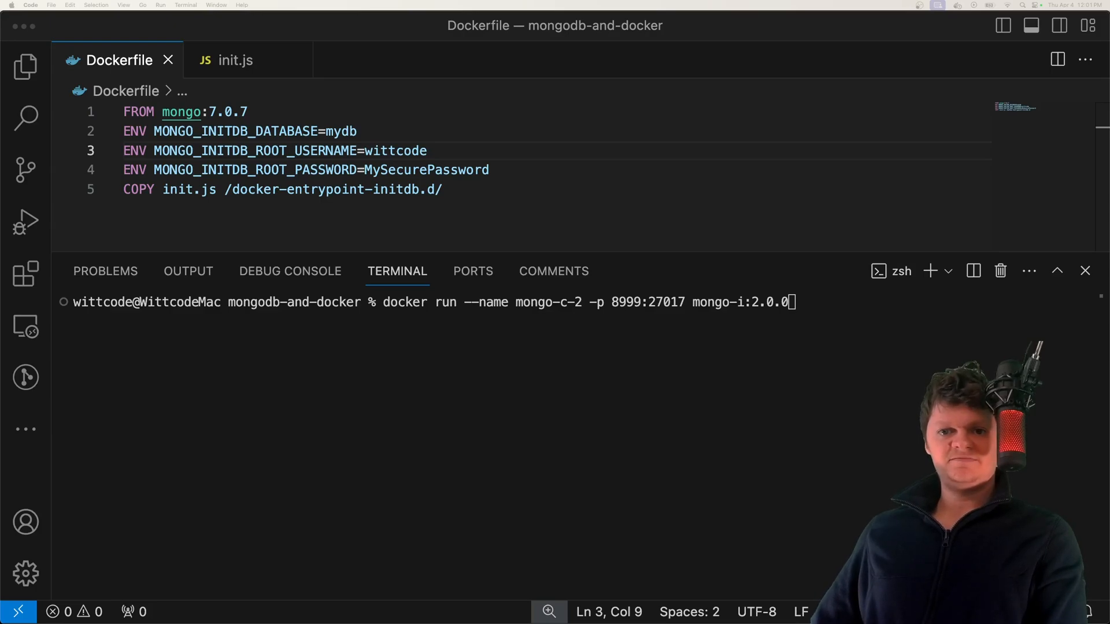
{"action": "type", "text": "--volume mongo-v:/data/db -"}
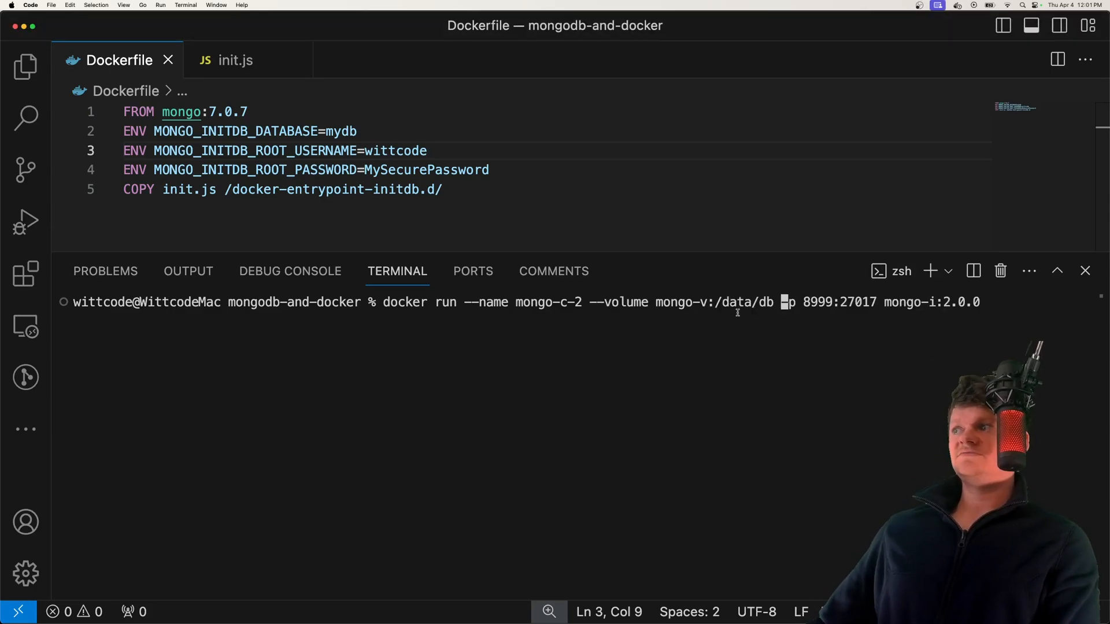
{"action": "double_click", "coordinate": [743, 301]}
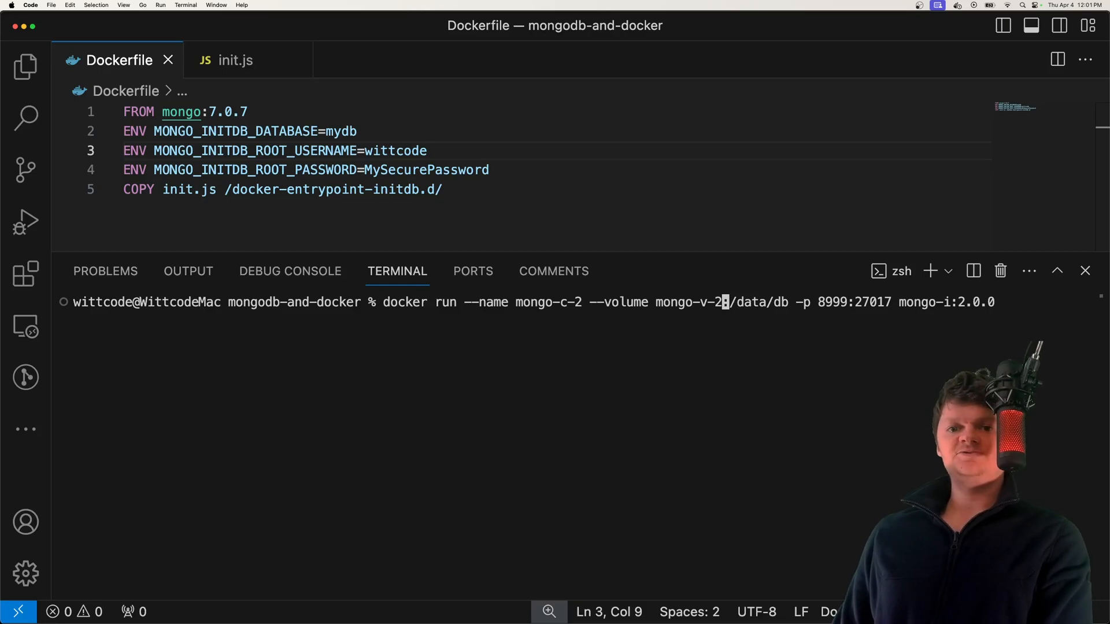
{"action": "key", "text": "Return"}
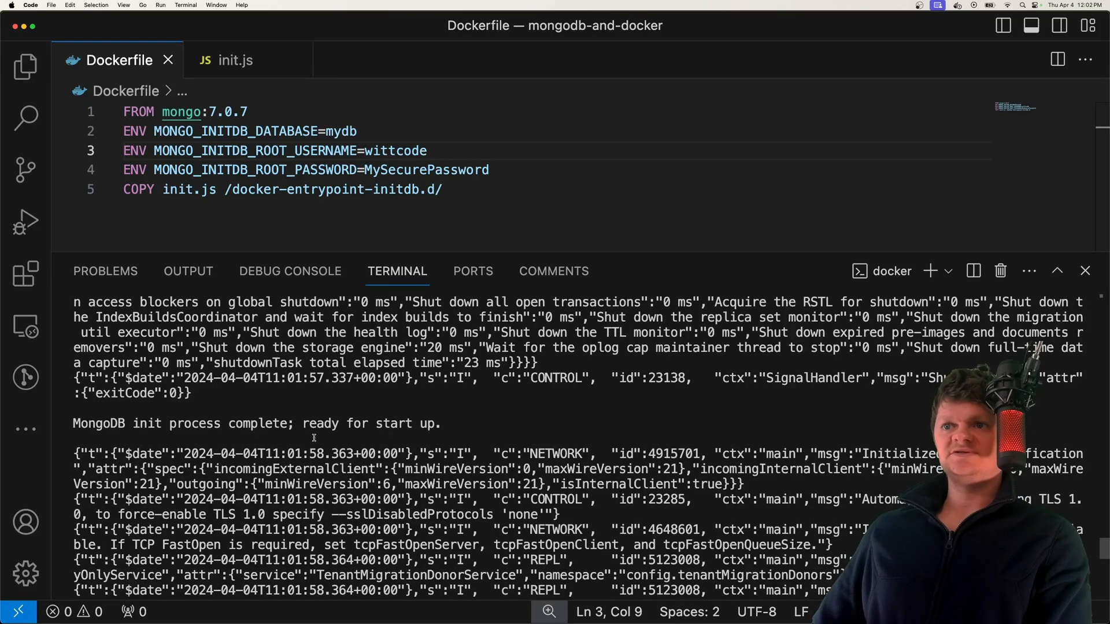
Scroll the container log to see mongod startup complete
{"action": "scroll", "scroll_direction": "down", "scroll_amount": 3}
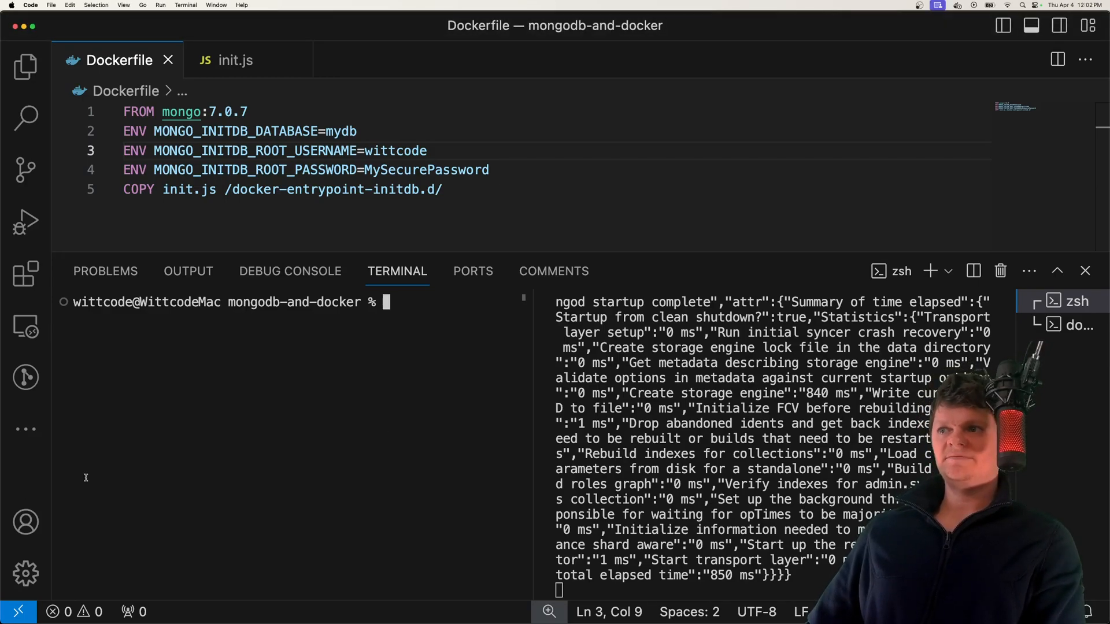
Start a mongosh session inside the mongo-c-2 container via docker exec
{"action": "type", "text": "docker exec -it mongo-c mongosh"}
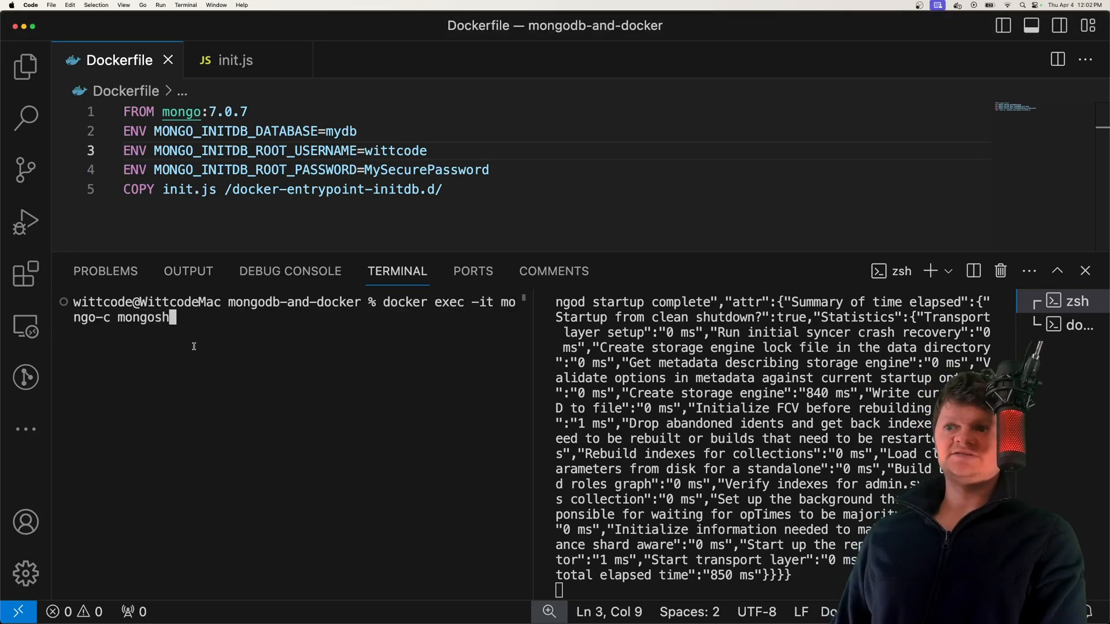
{"action": "key", "text": "Return"}
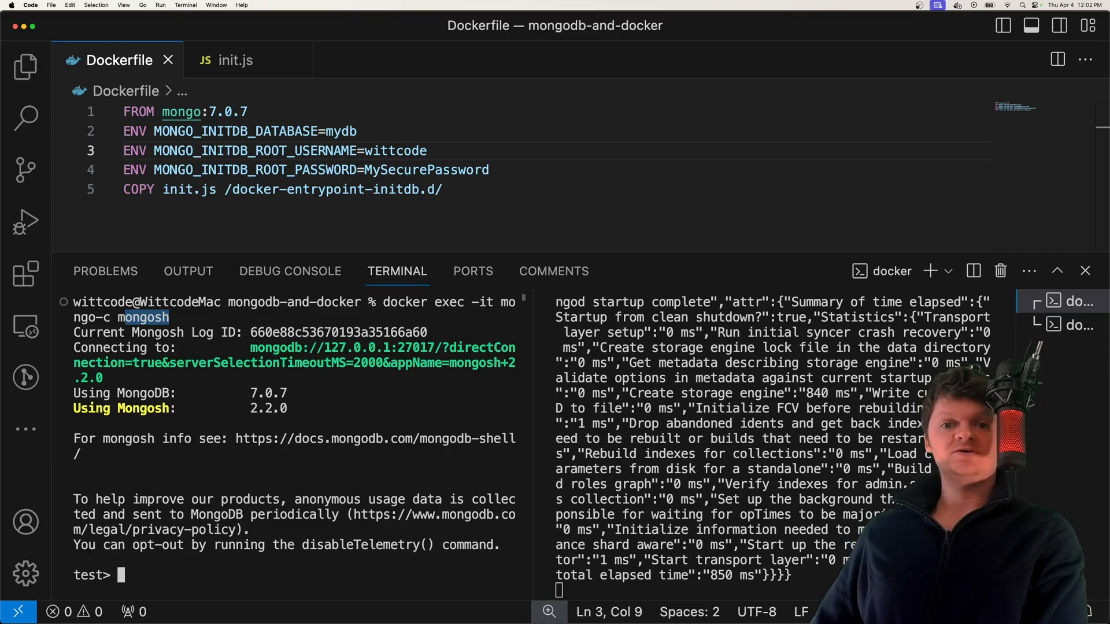
{"action": "type", "text": "use"}
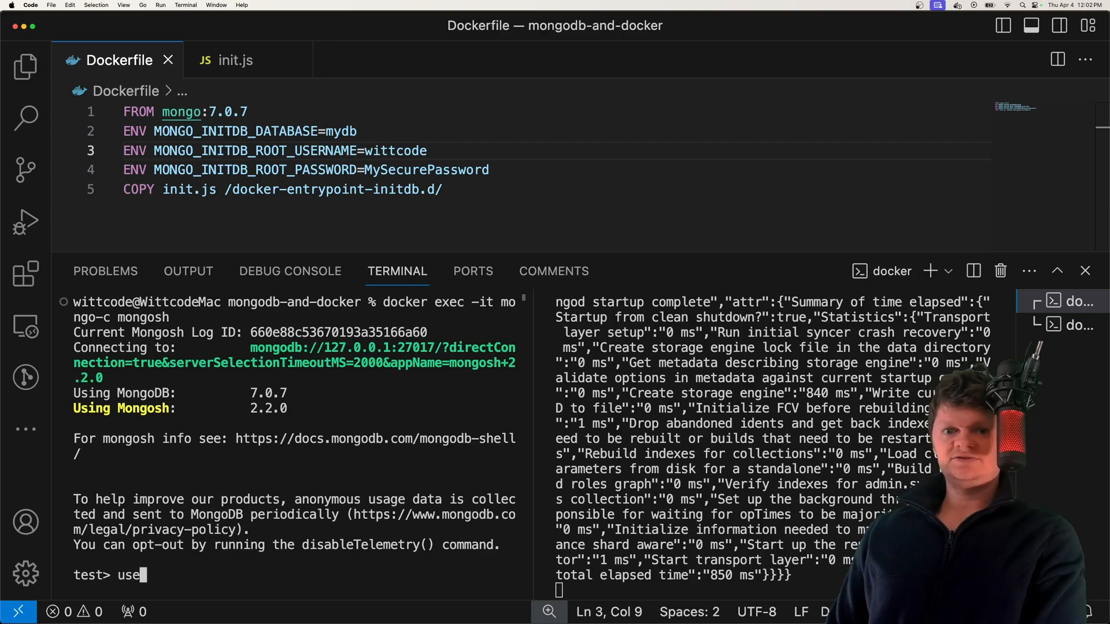
{"action": "type", "text": "admin"}
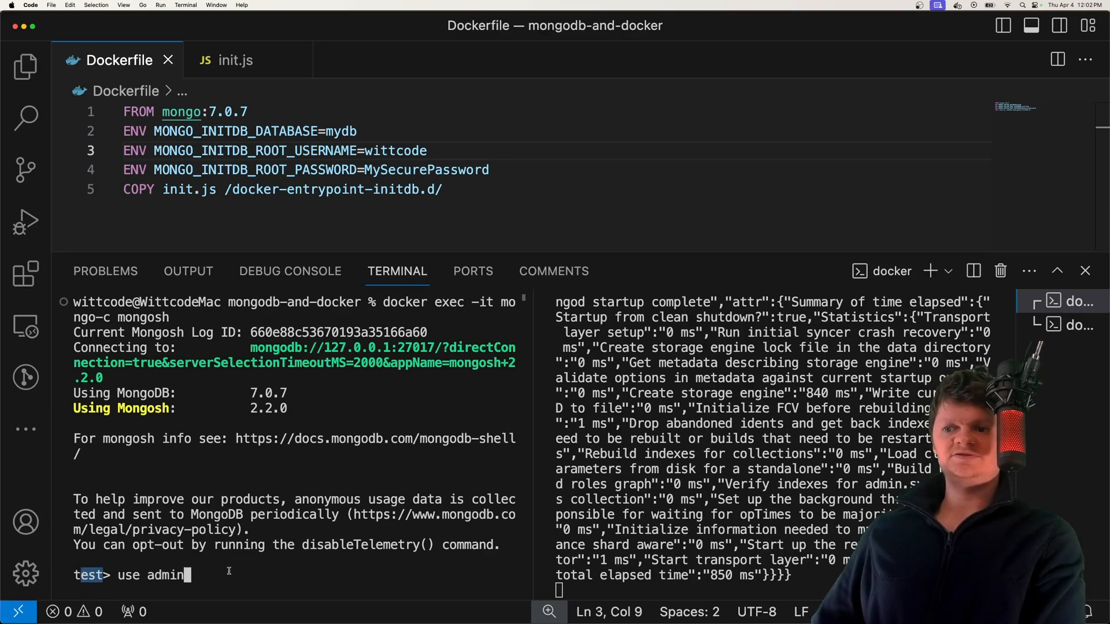
{"action": "key", "text": "Return"}
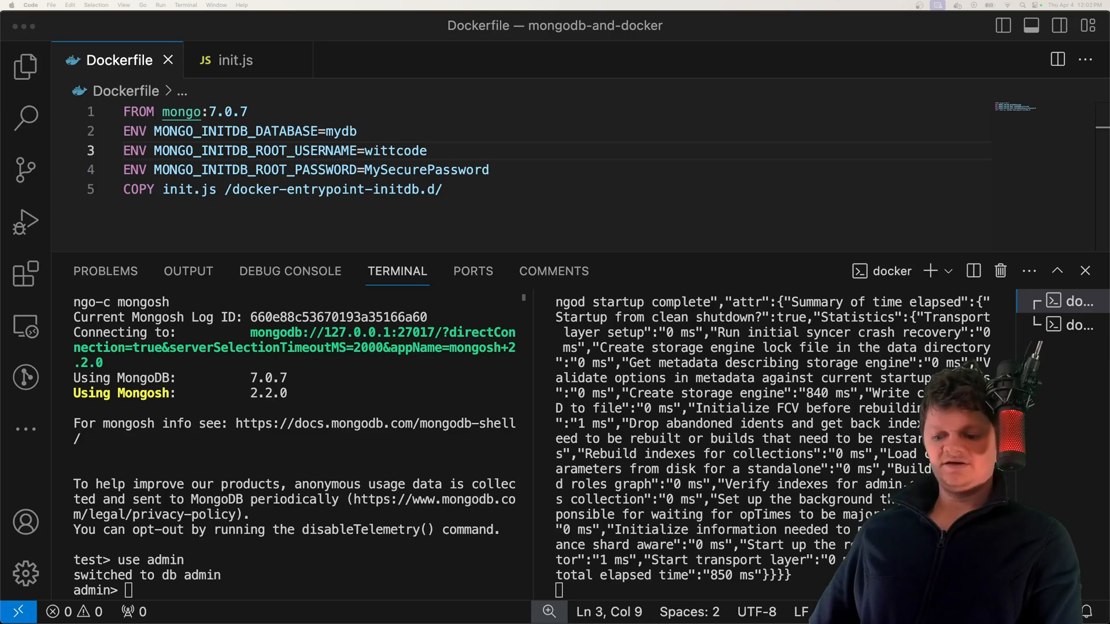
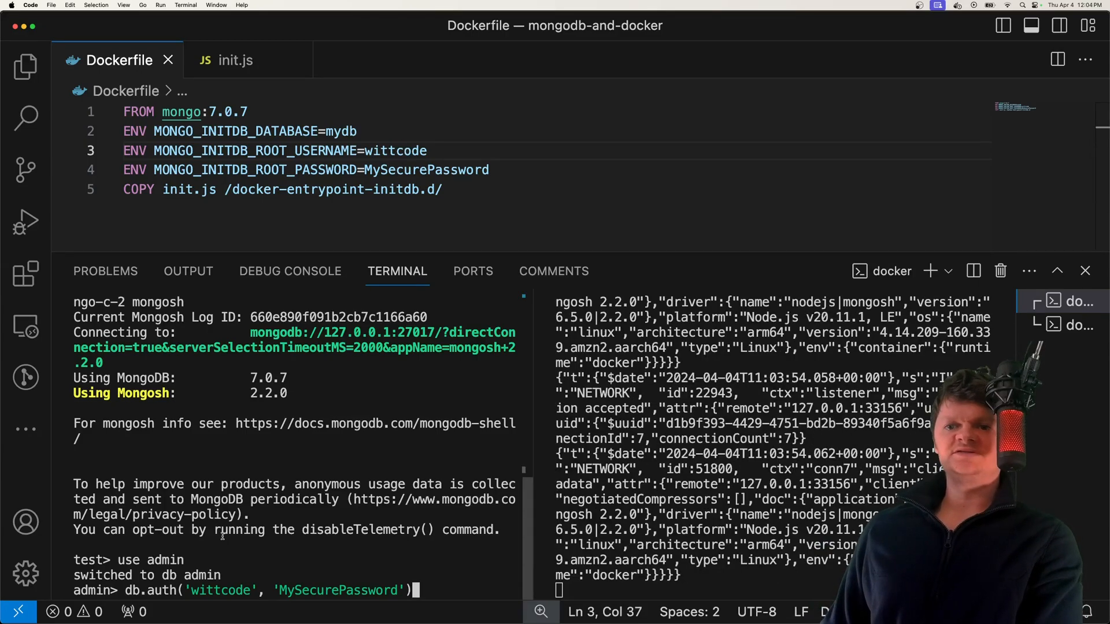
{"action": "key", "text": "Return"}
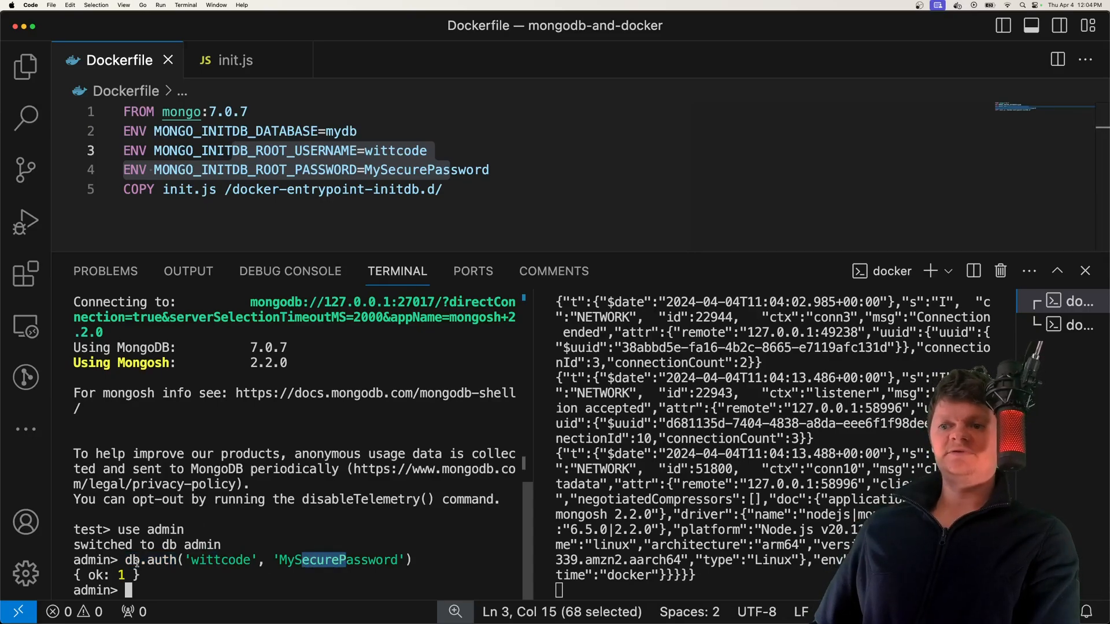
{"action": "left_click", "coordinate": [236, 60]}
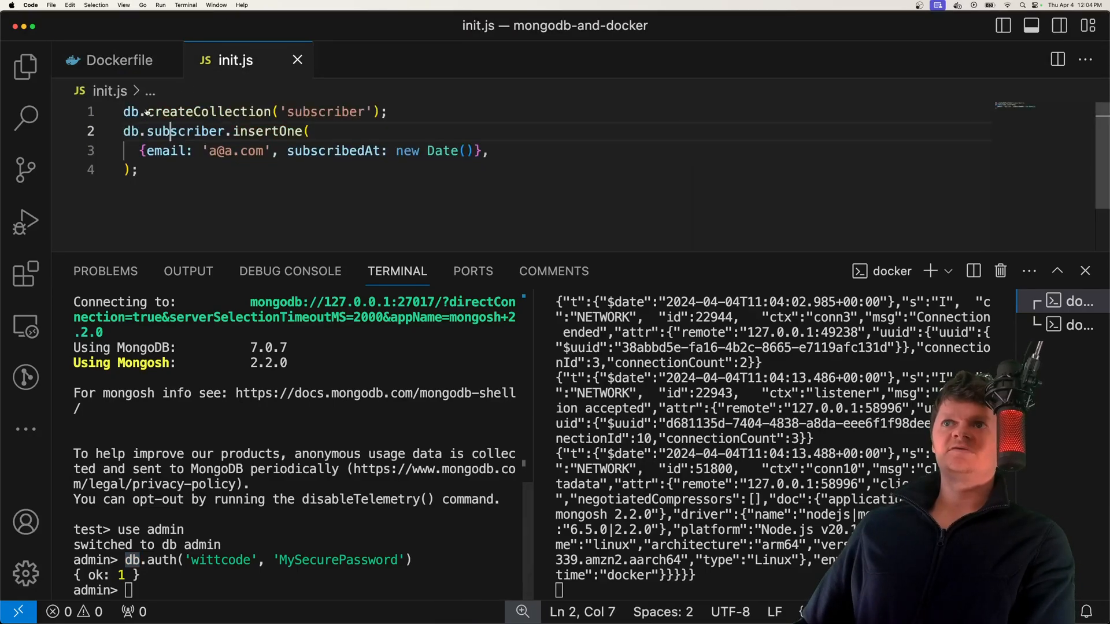
{"action": "double_click", "coordinate": [131, 113]}
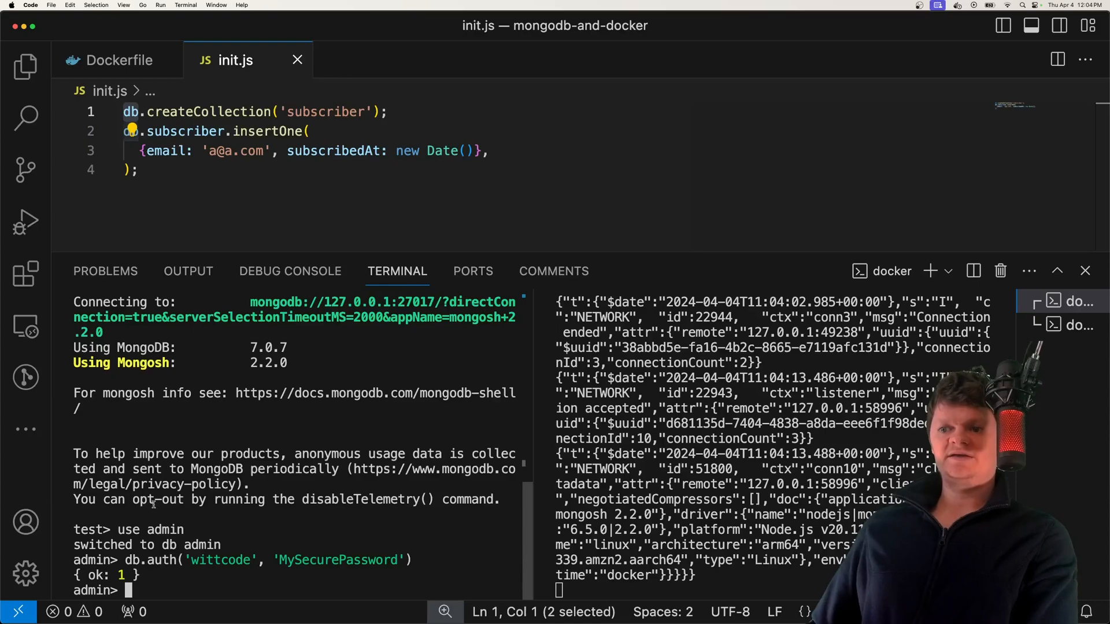
{"action": "type", "text": "use mydb"}
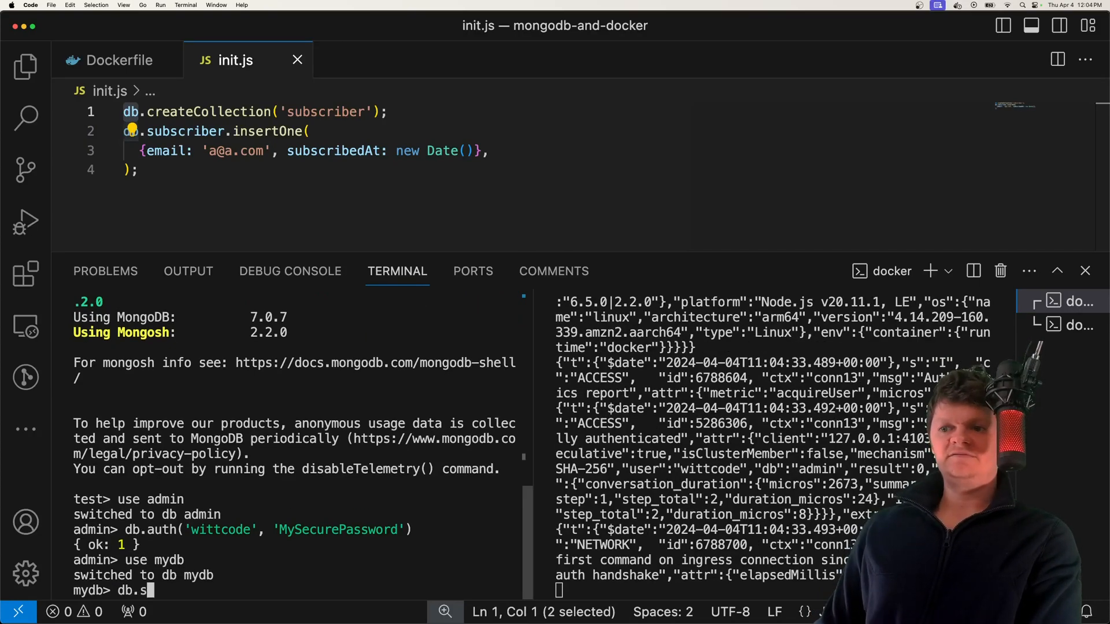
{"action": "type", "text": "ubscriber.findOn"}
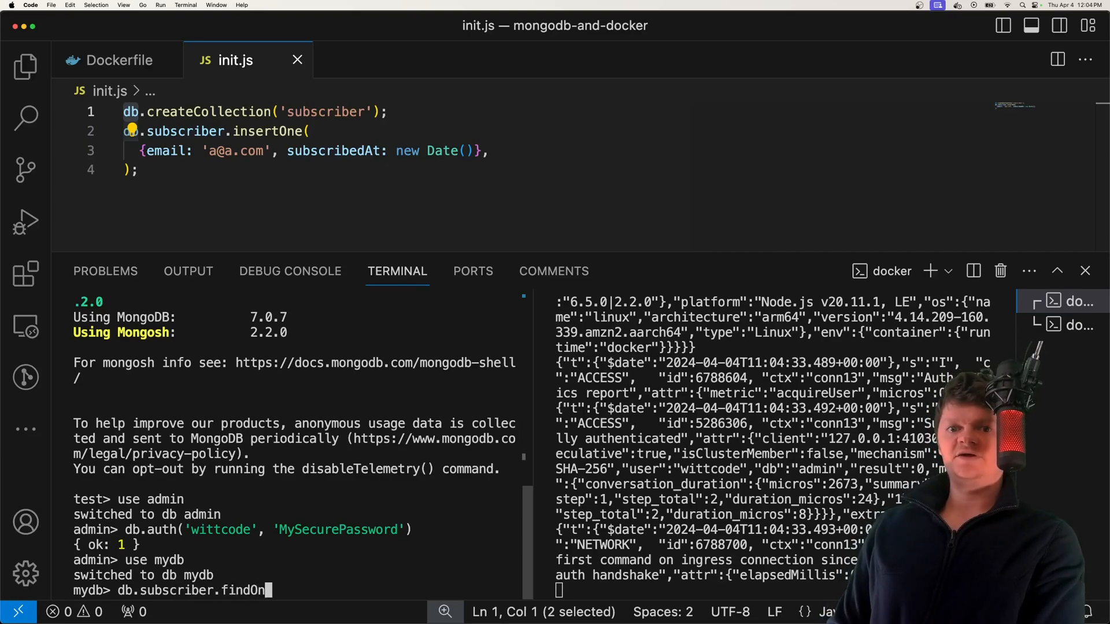
{"action": "key", "text": "Return"}
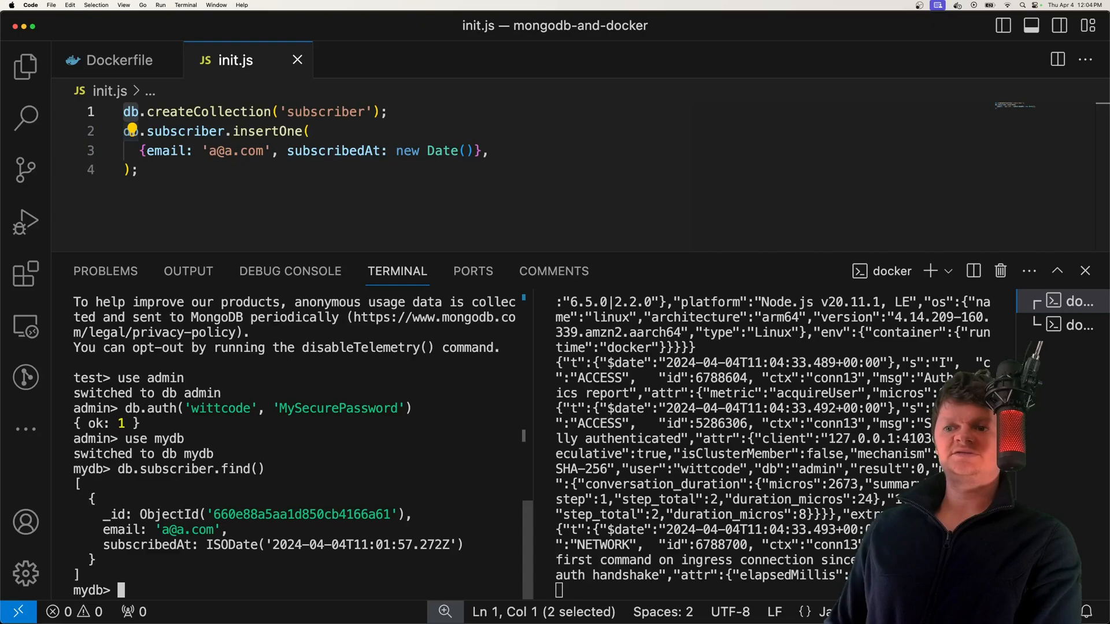